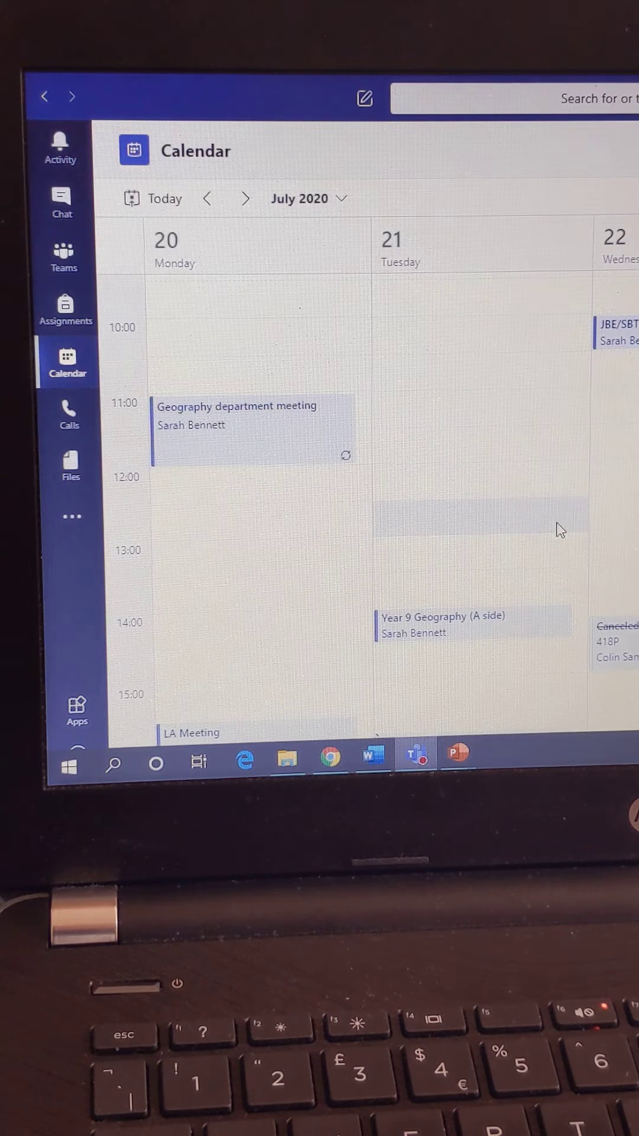
{"action": "mouse_move", "coordinate": [514, 631]}
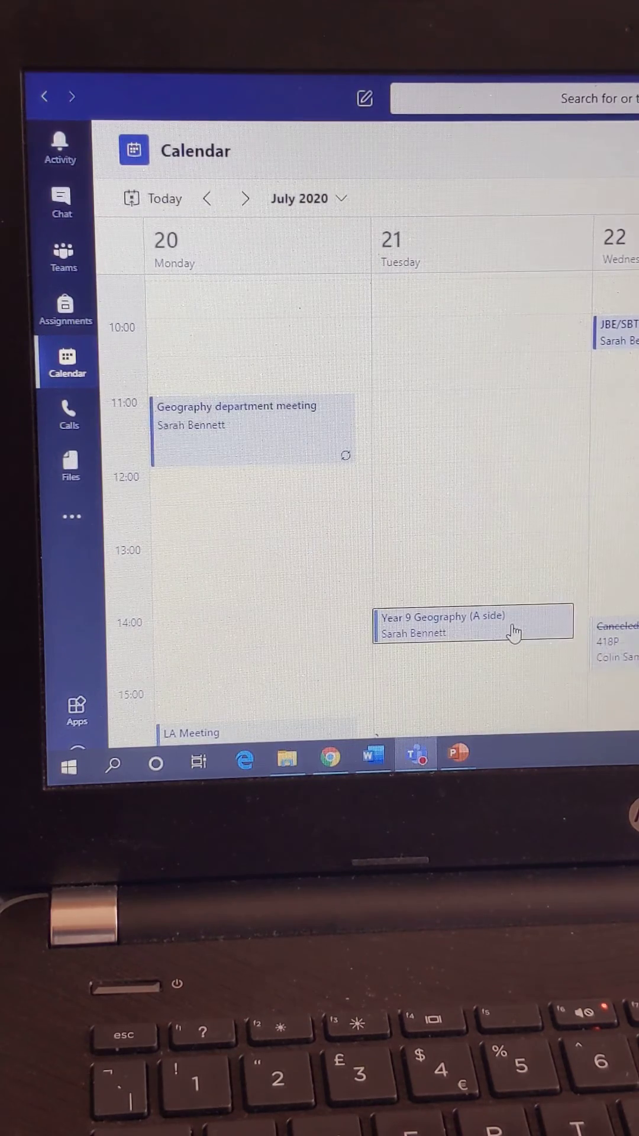
- Open the Year 9 Geography (A side) lesson on Tuesday 21 at 14:00 from the calendar
{"action": "left_click", "coordinate": [472, 624]}
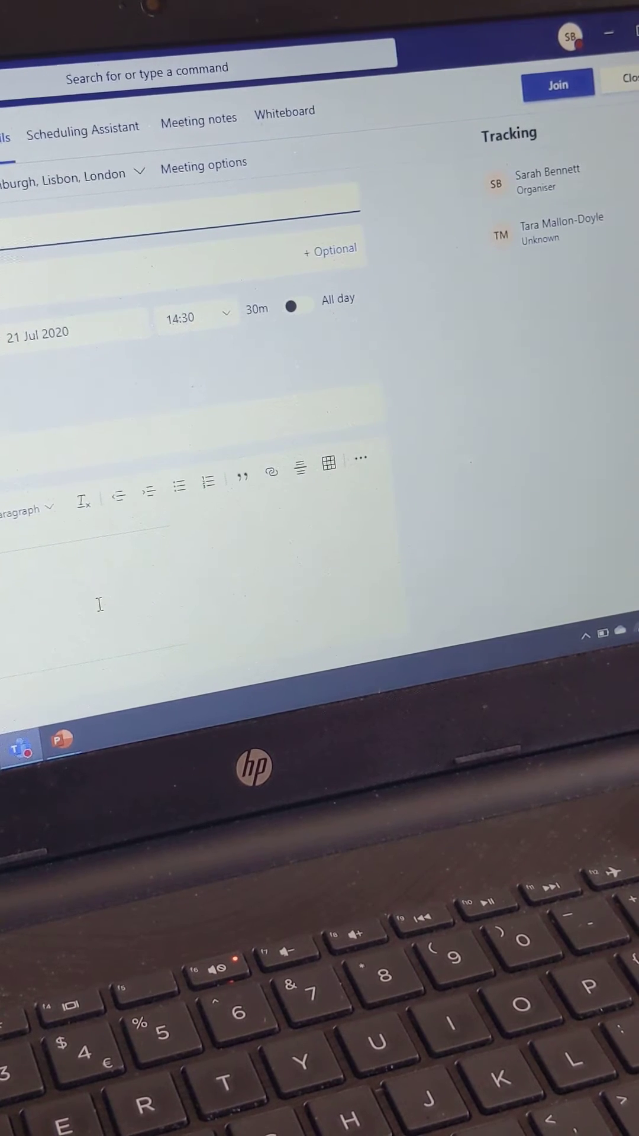
{"action": "mouse_move", "coordinate": [422, 268]}
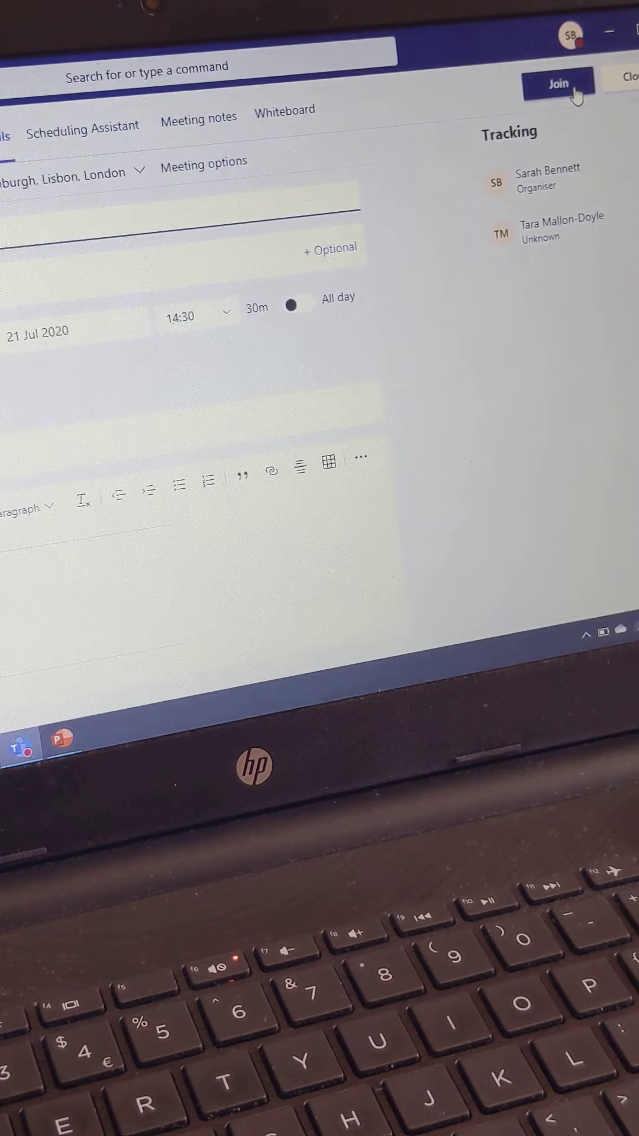
- Join the lesson's meeting and switch the microphone off on the pre-join screen
{"action": "left_click", "coordinate": [559, 83]}
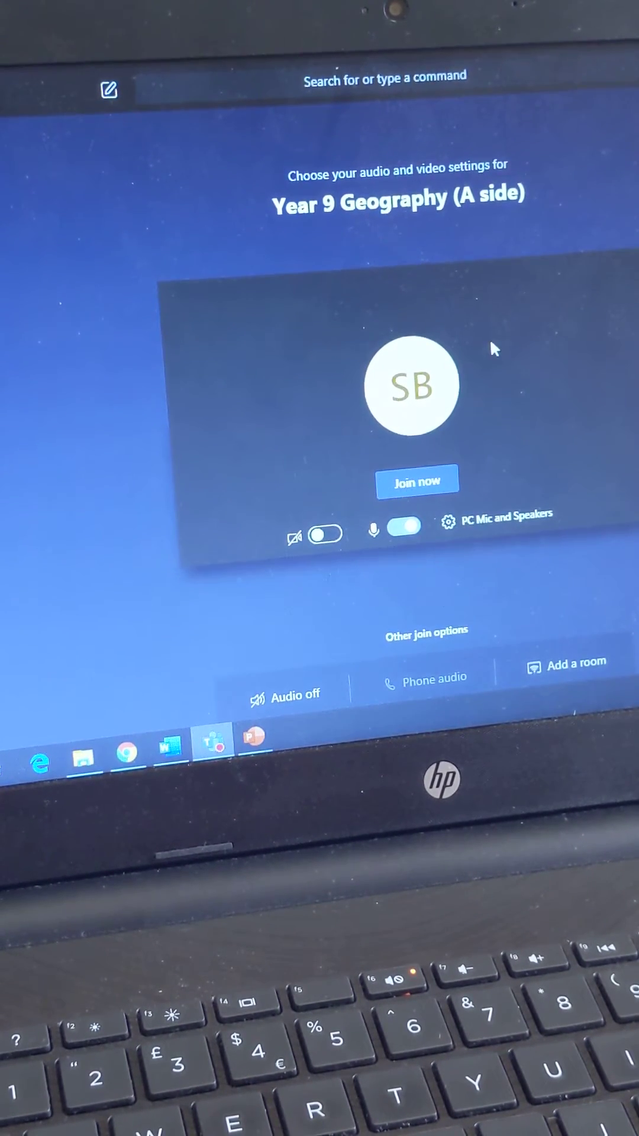
{"action": "left_click", "coordinate": [405, 535]}
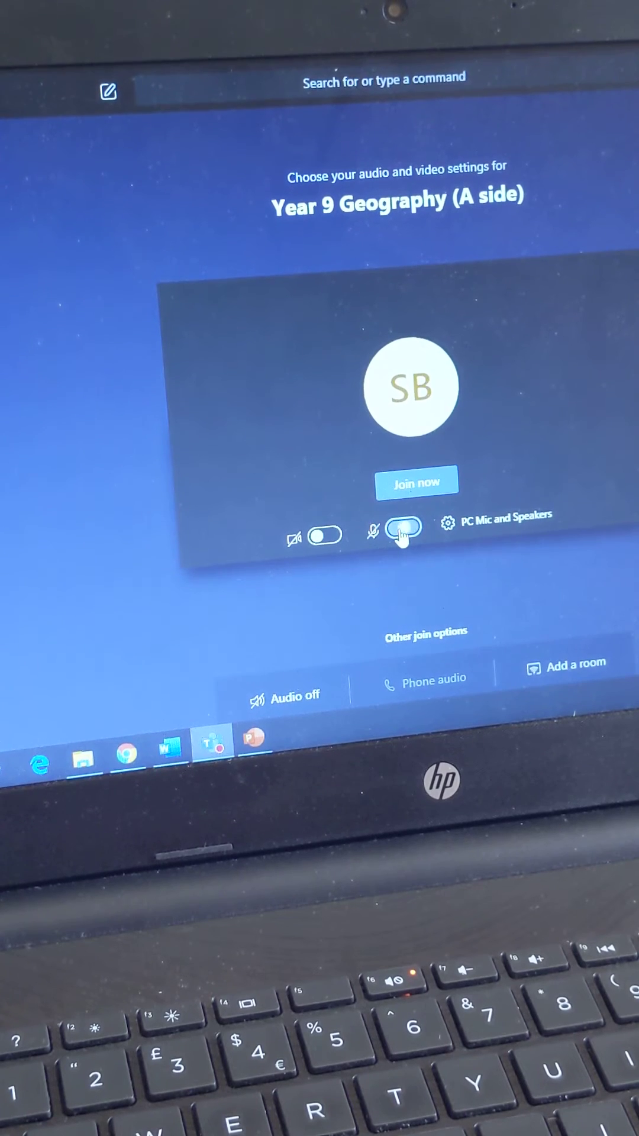
{"action": "left_click", "coordinate": [403, 534]}
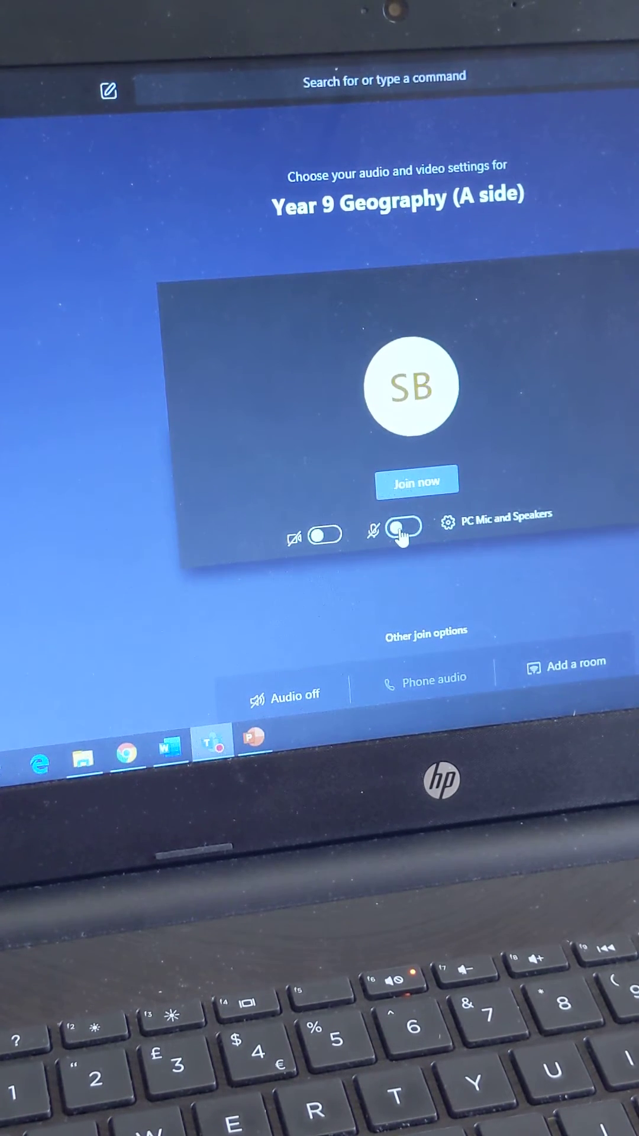